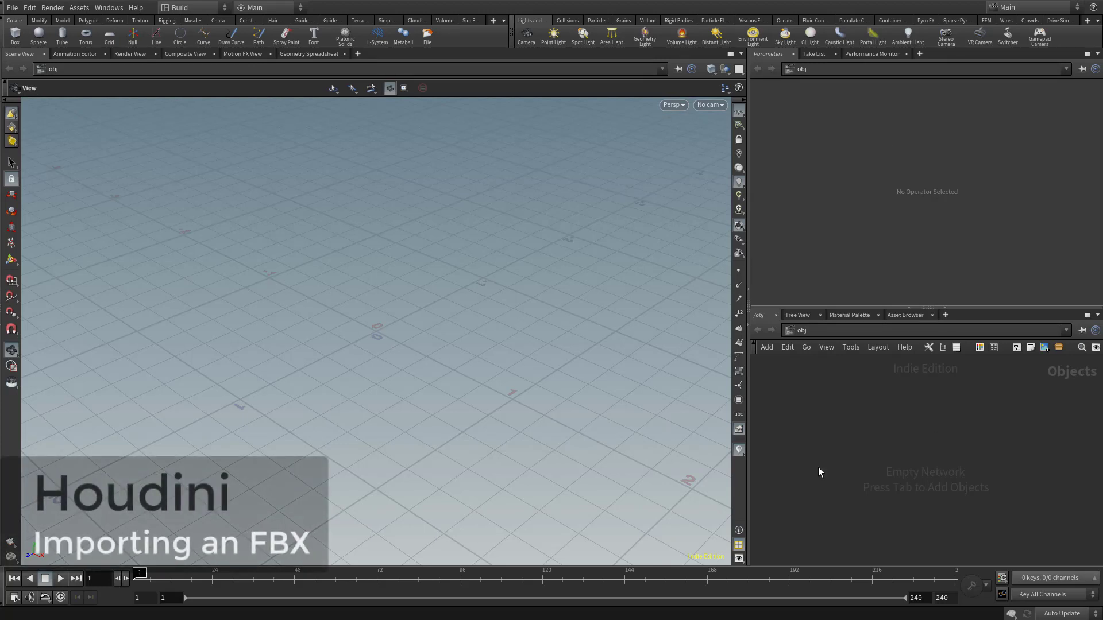
# - Create a Geometry node geo1 in the object network via the tab menu
pyautogui.press('tab')
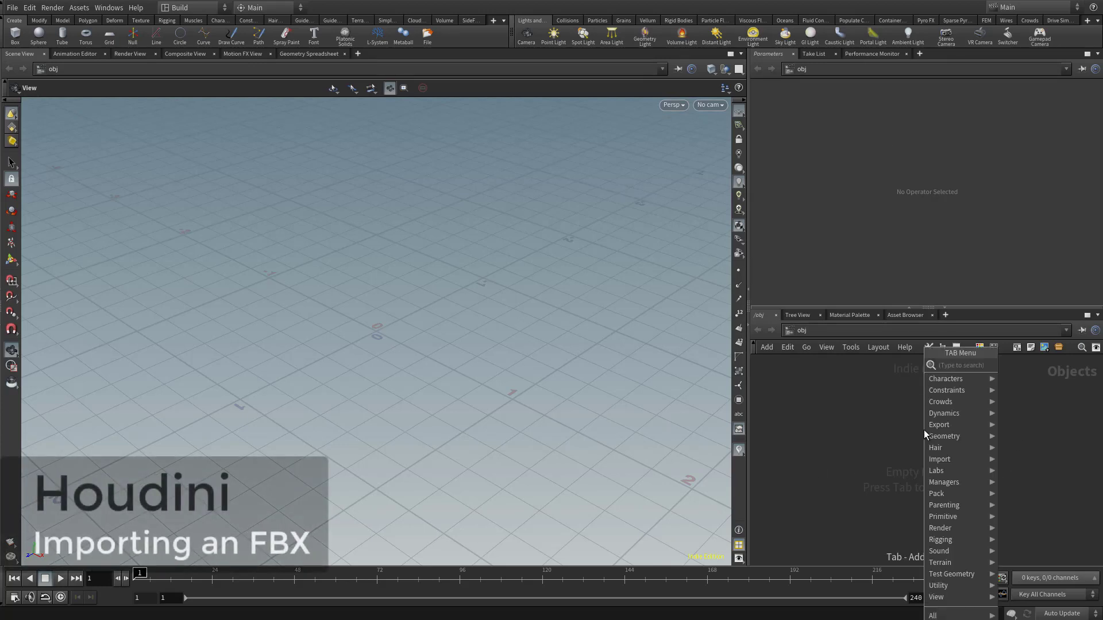
pyautogui.write('geo')
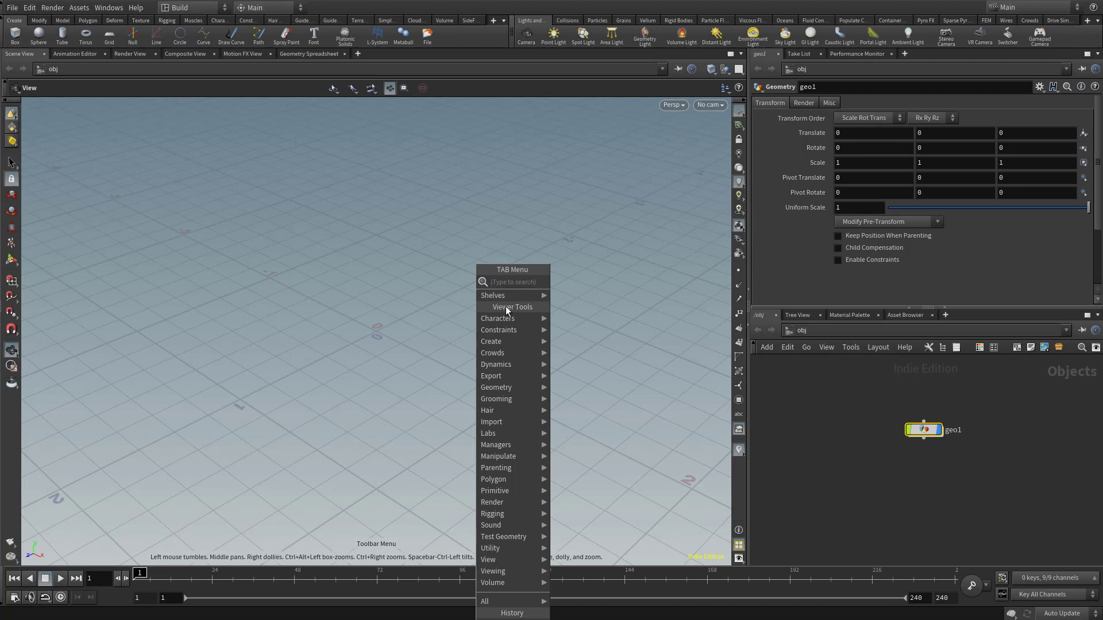
pyautogui.moveTo(549, 378)
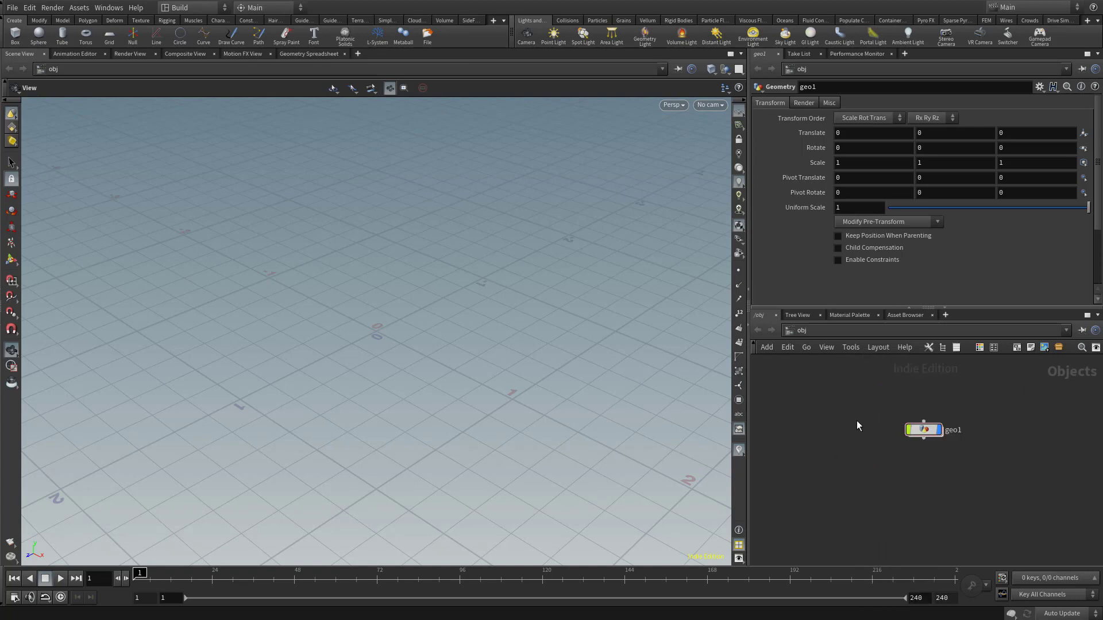
pyautogui.moveTo(924, 429); pyautogui.dragTo(900, 405)
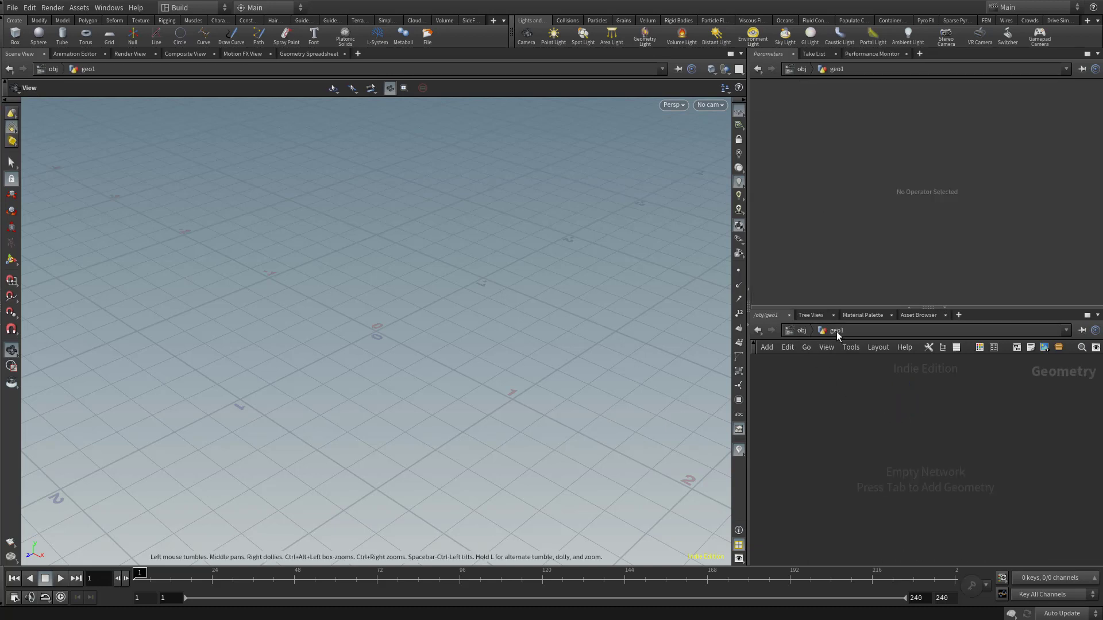
pyautogui.moveTo(893, 434)
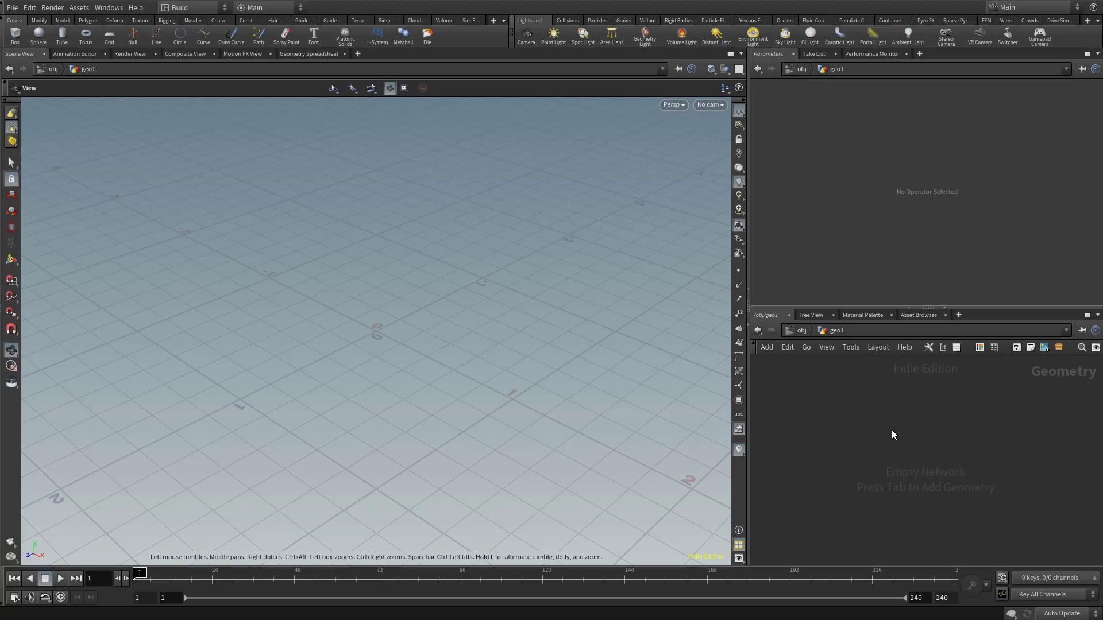
pyautogui.moveTo(908, 433)
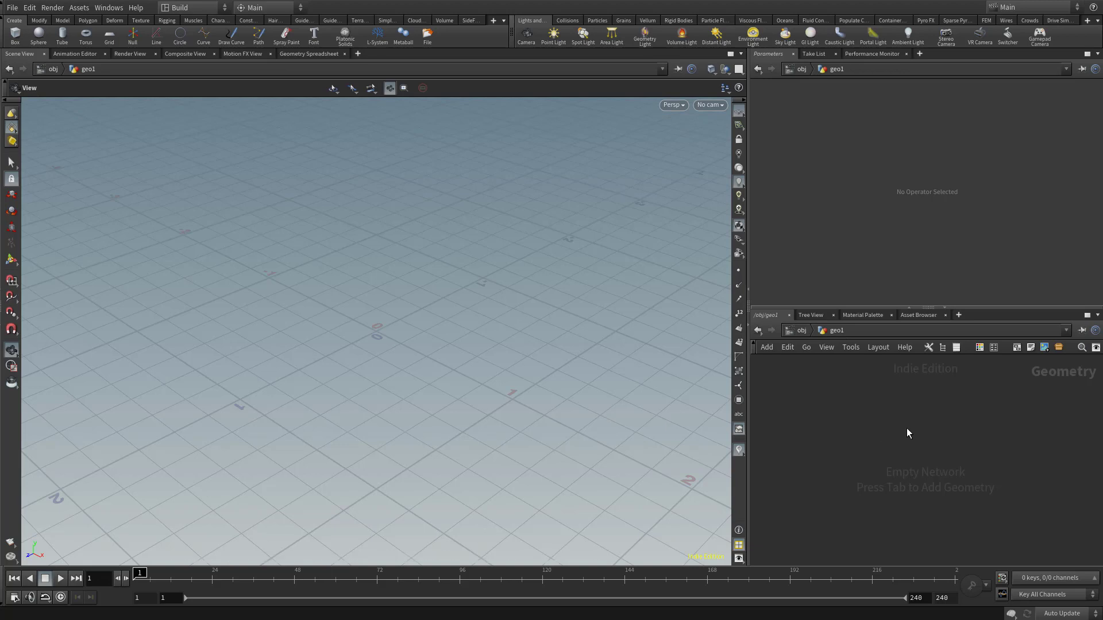
# - Create a File SOP node file1 inside geo1, loading the default cube
pyautogui.press('tab')
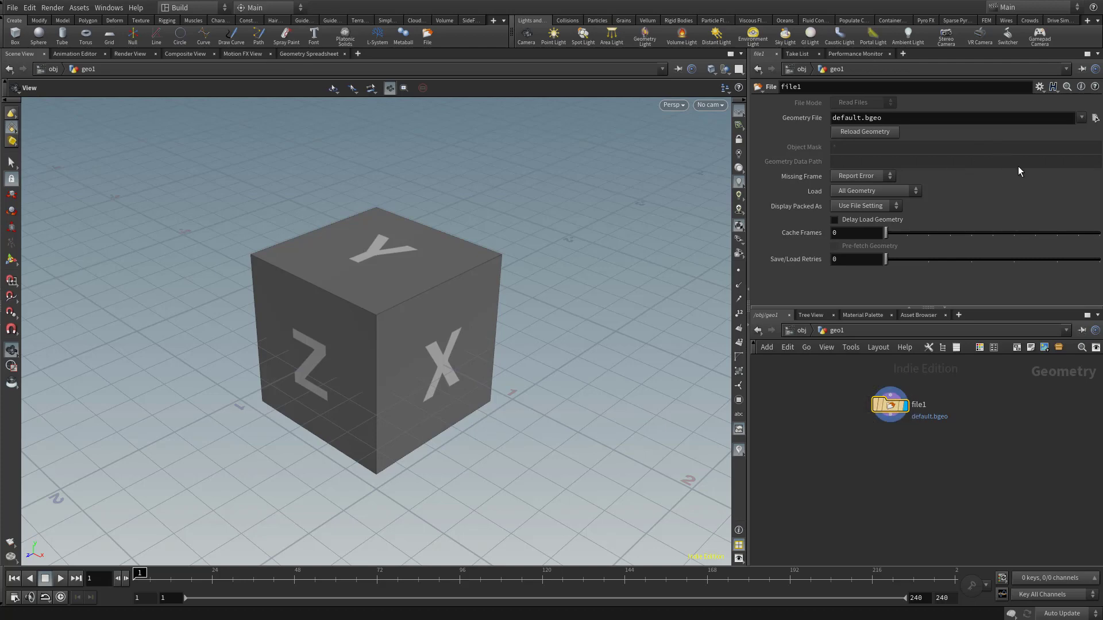
# - Set file1's Geometry File to Farmer_high.fbx so the farmer model loads
pyautogui.click(1092, 118)
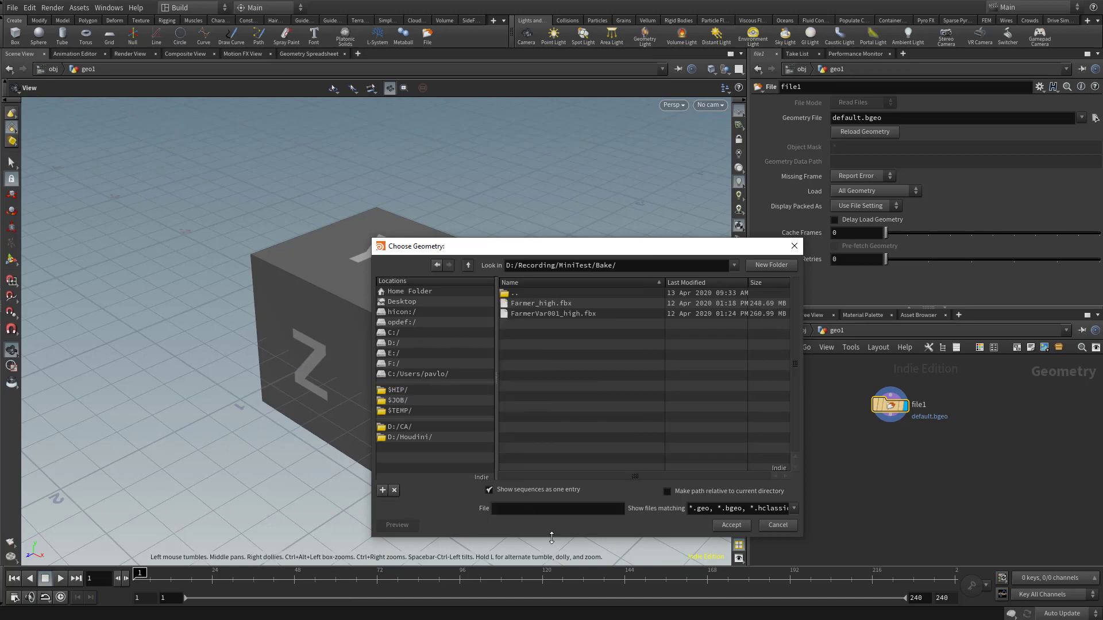
pyautogui.moveTo(530, 305)
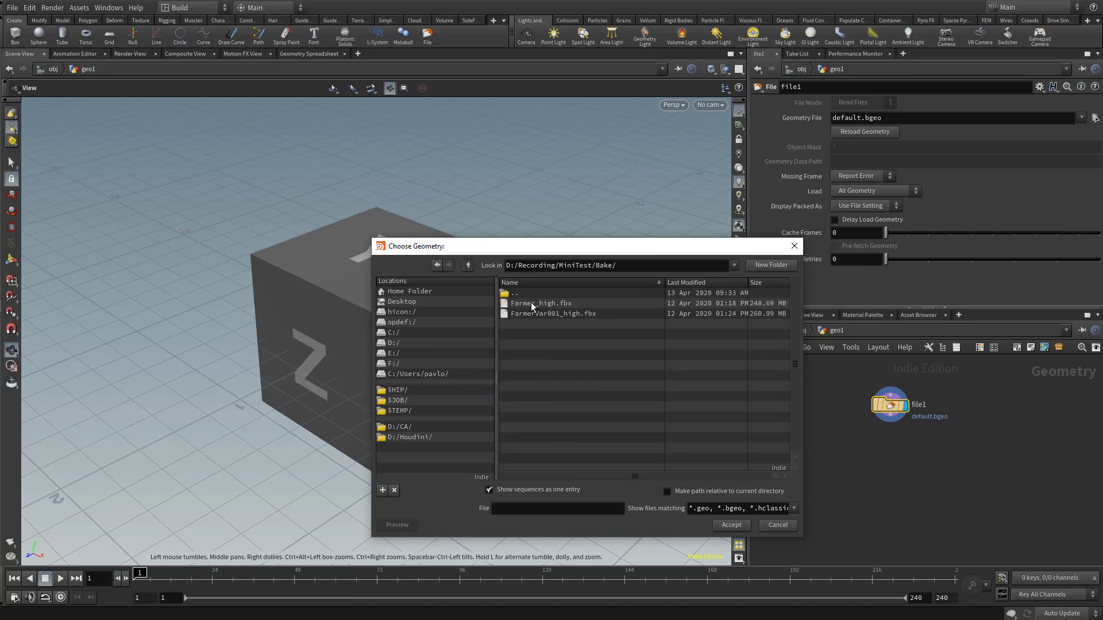
pyautogui.click(776, 525)
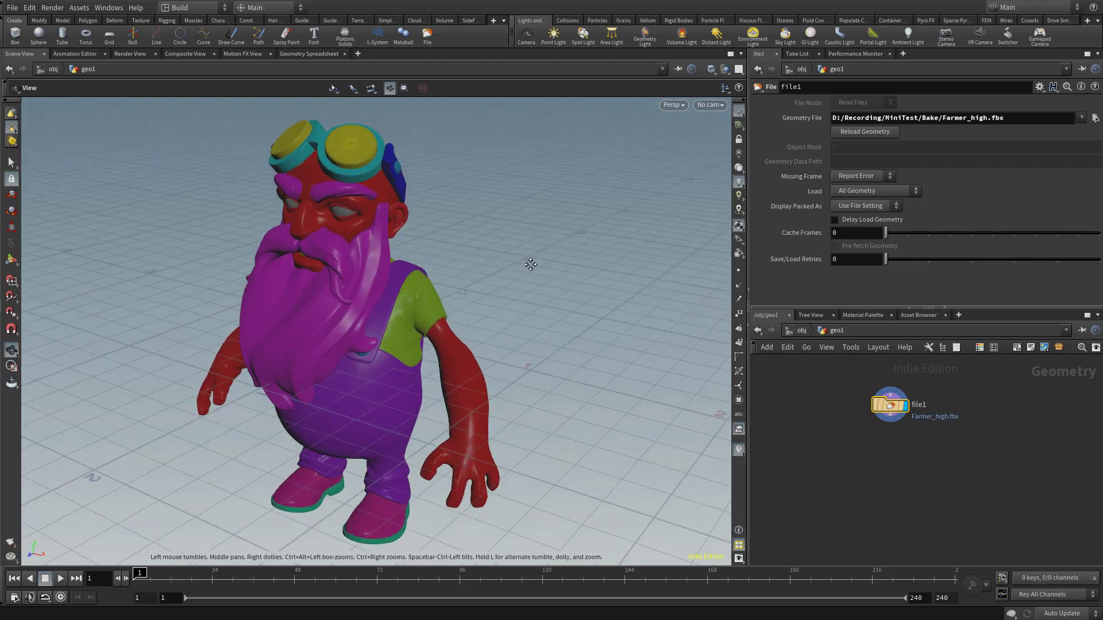
pyautogui.moveTo(531, 264); pyautogui.dragTo(725, 173)
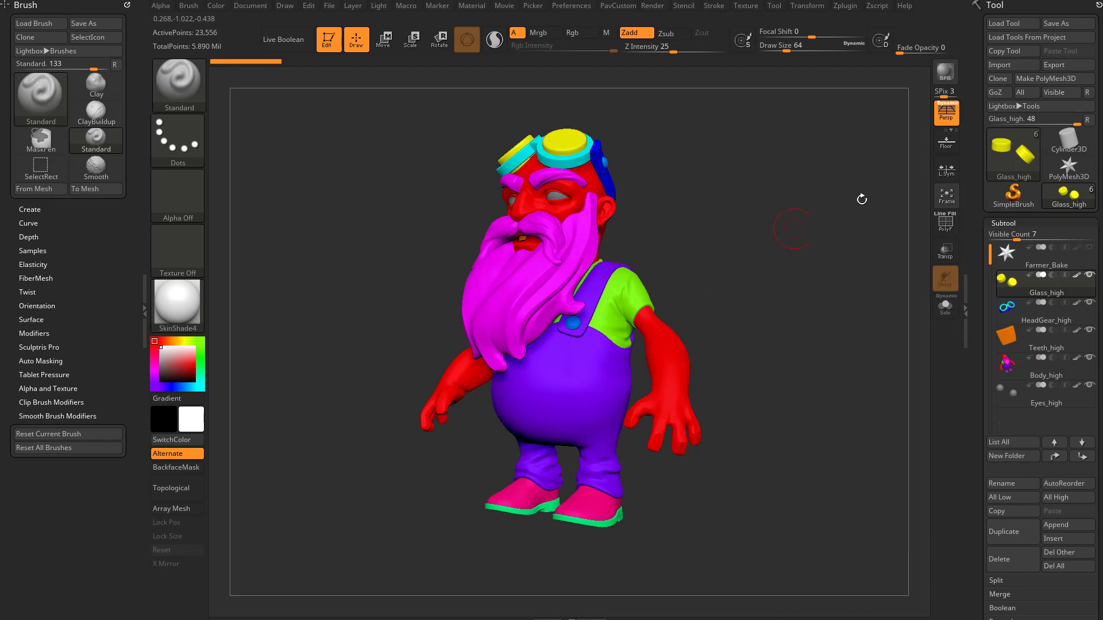
pyautogui.click(1053, 64)
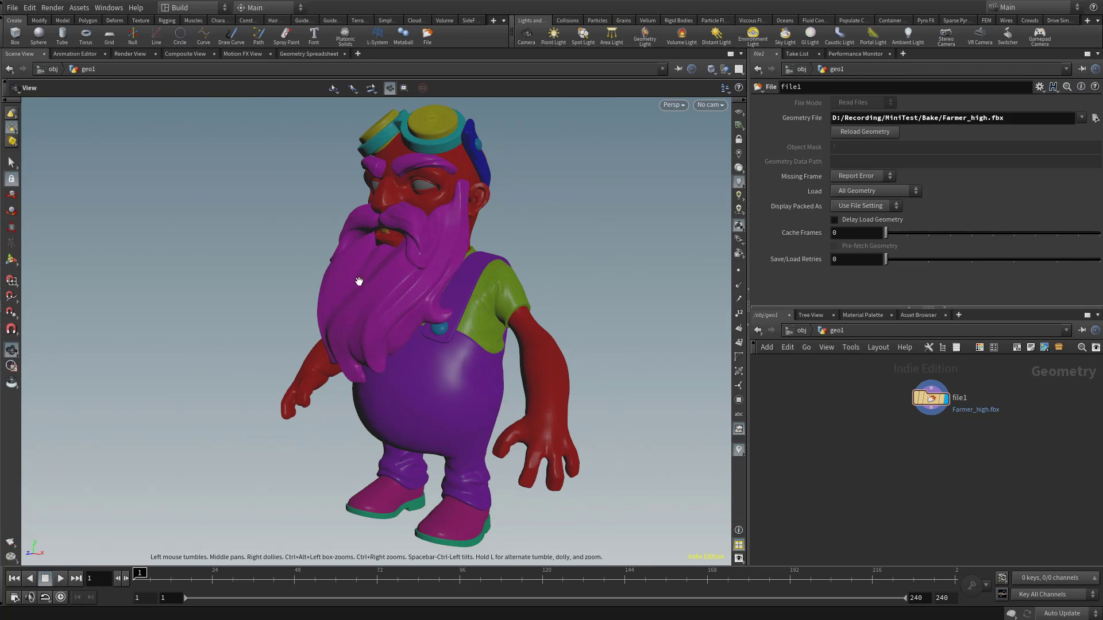
pyautogui.moveTo(64, 271)
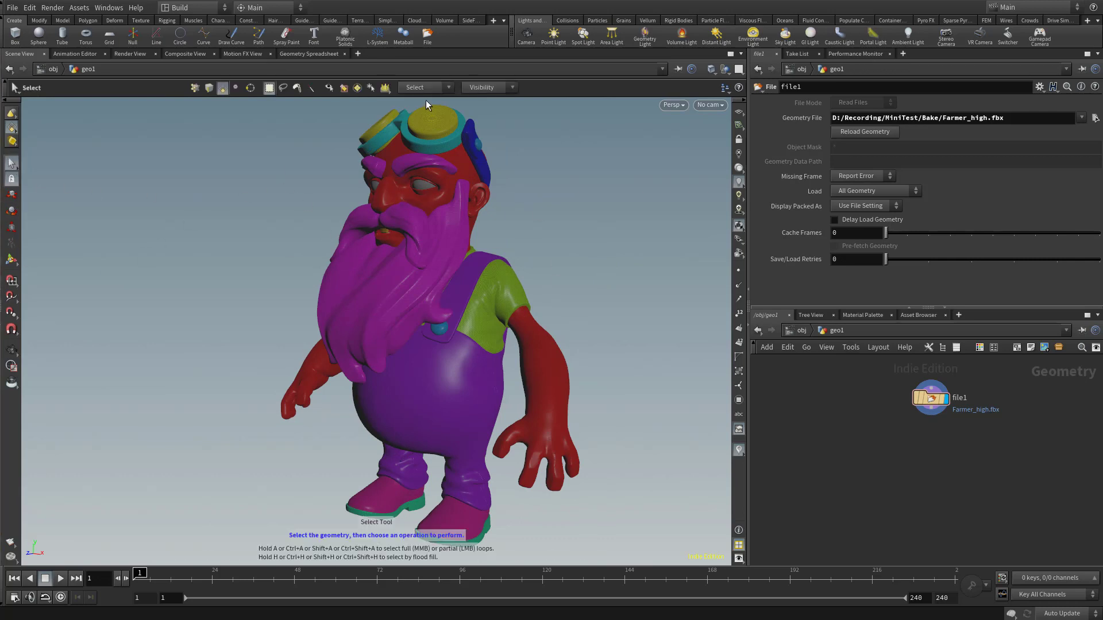
# - Set selection mode to Name Attribute, listing Body_high, Eyes_high, Glass_high, HeadGear_high and Teeth_high
pyautogui.click(425, 87)
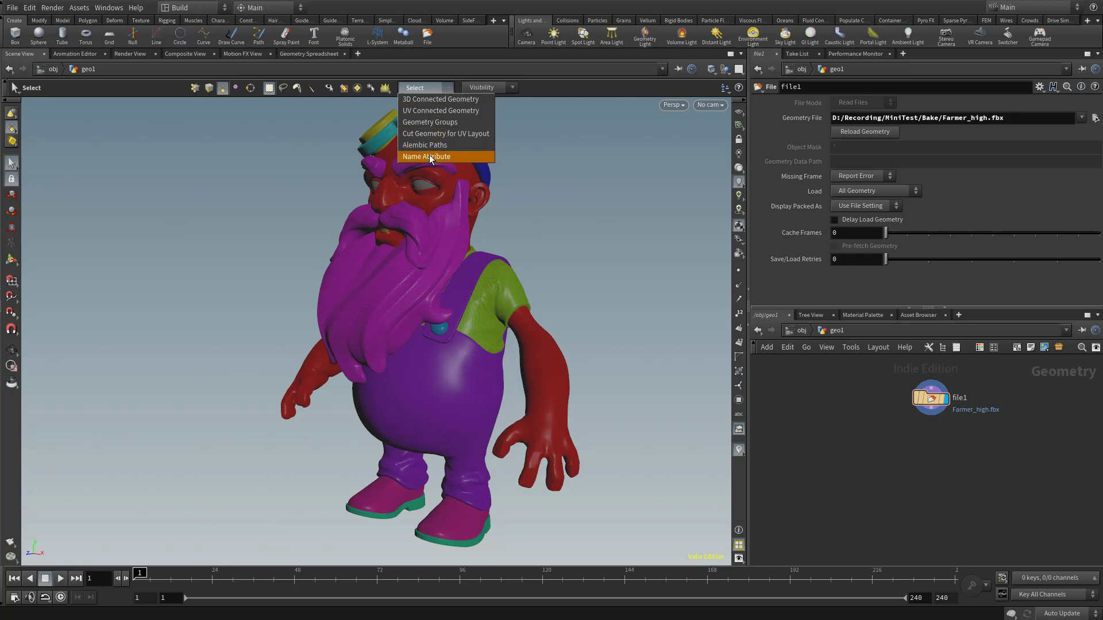
pyautogui.click(427, 156)
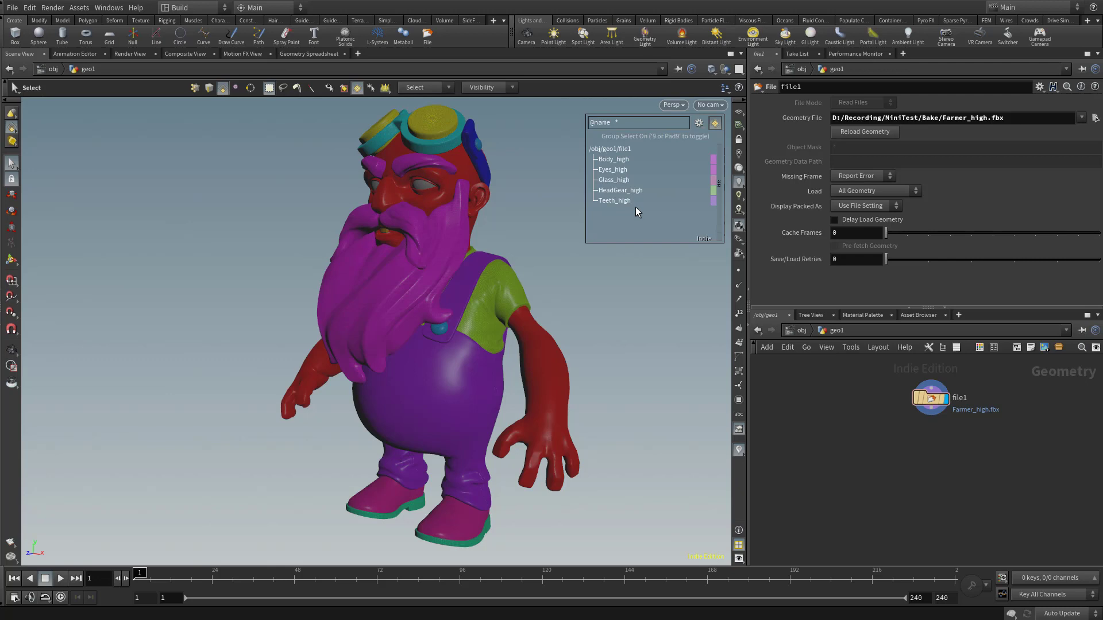
pyautogui.moveTo(613, 200)
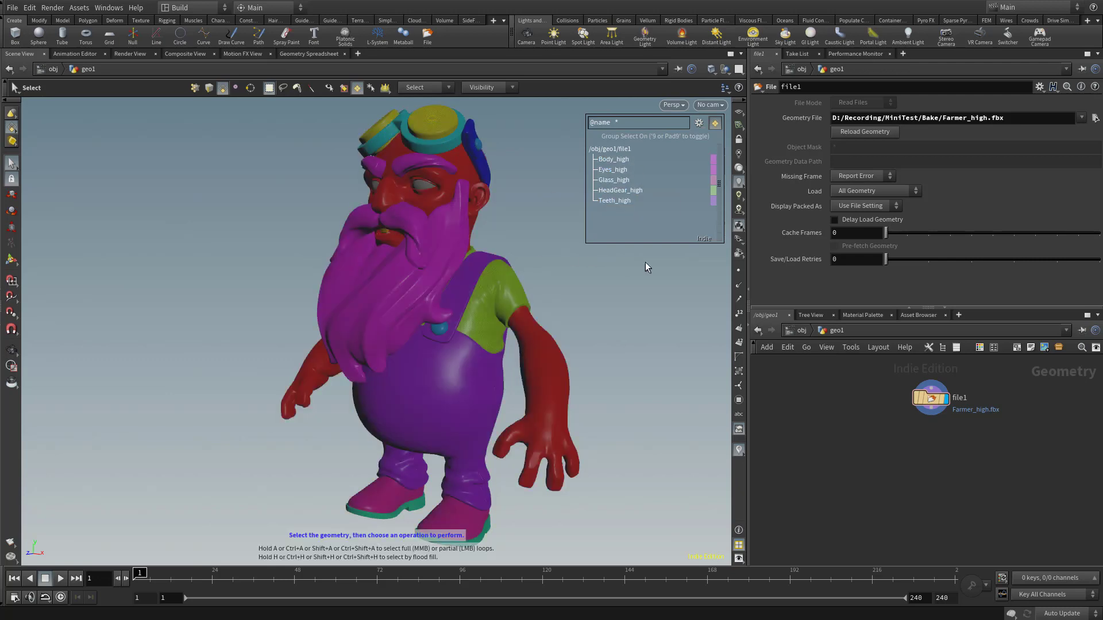
pyautogui.click(613, 159)
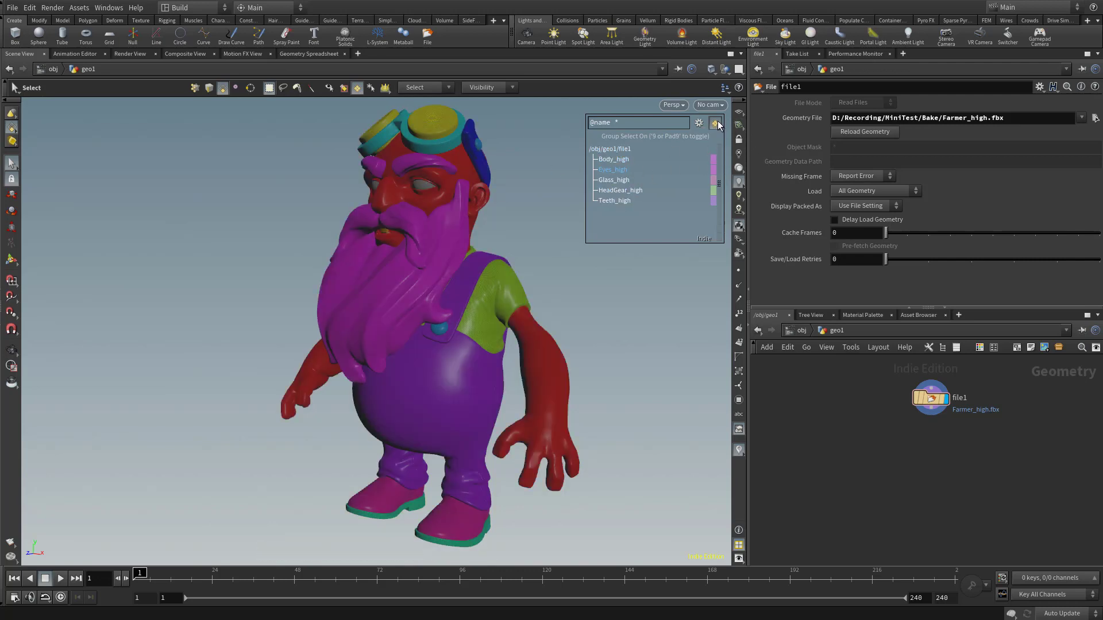
pyautogui.moveTo(717, 124)
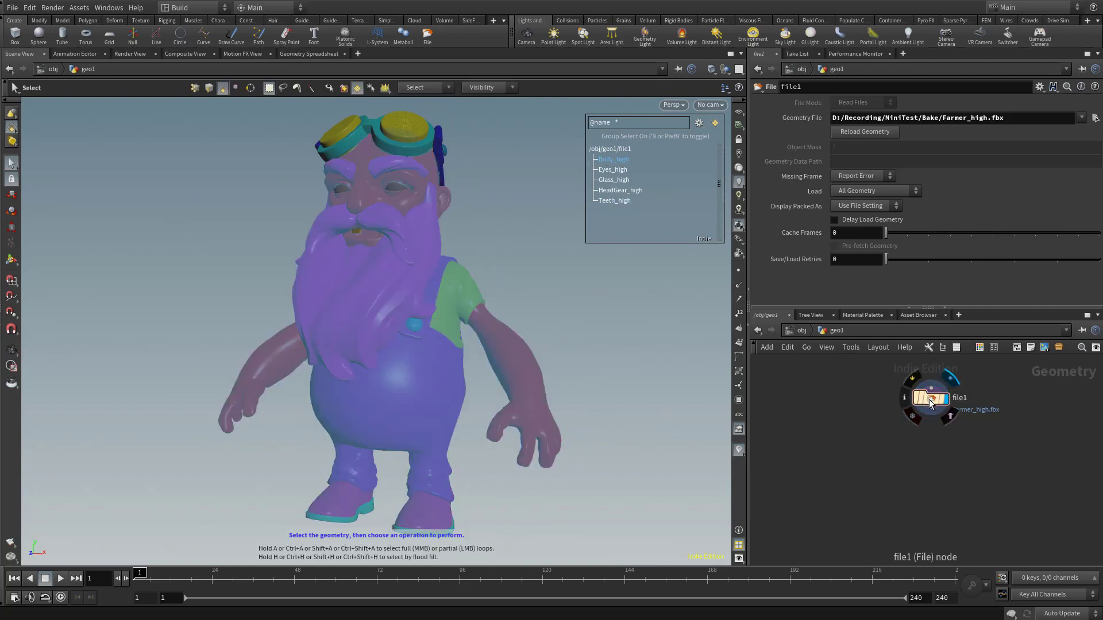
pyautogui.moveTo(929, 401)
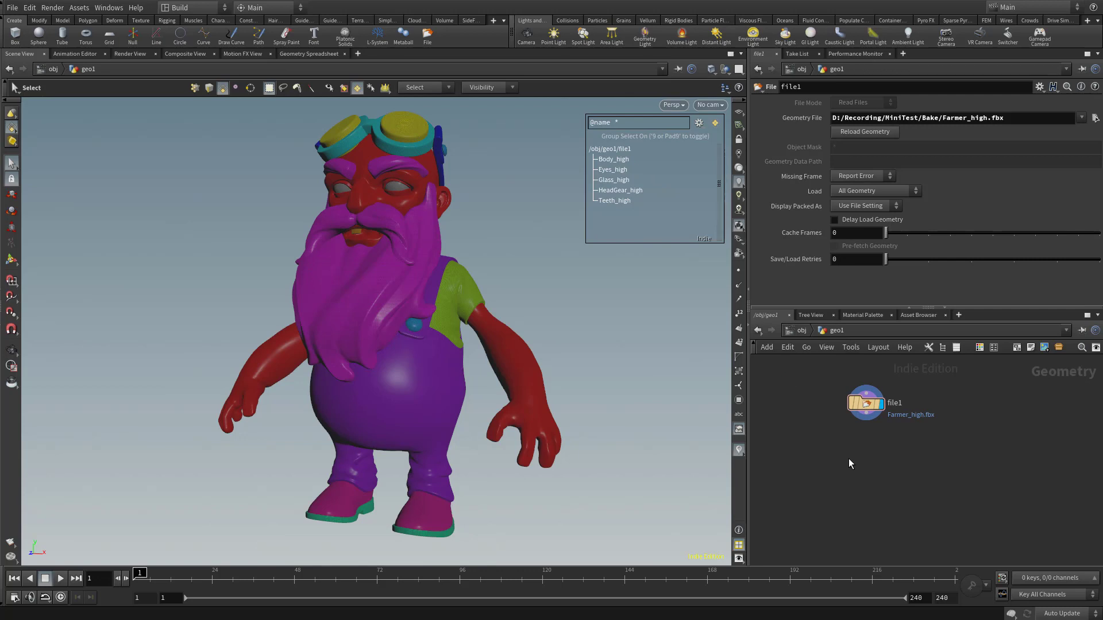
pyautogui.moveTo(924, 495)
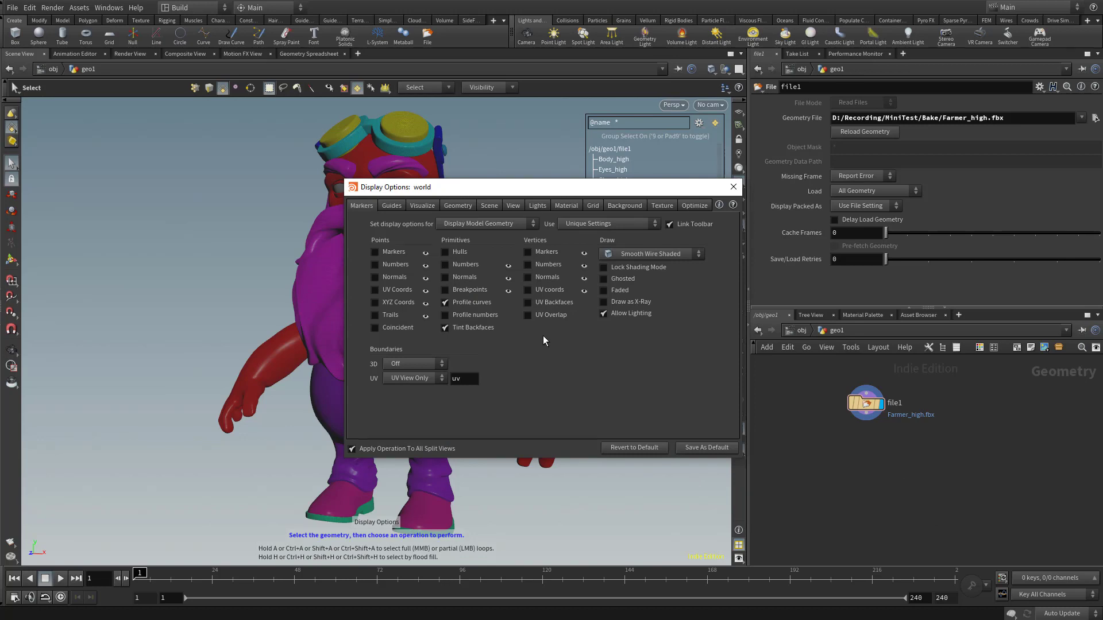
# - Set Geometry information to Always On under Guides in Display Options
pyautogui.click(391, 206)
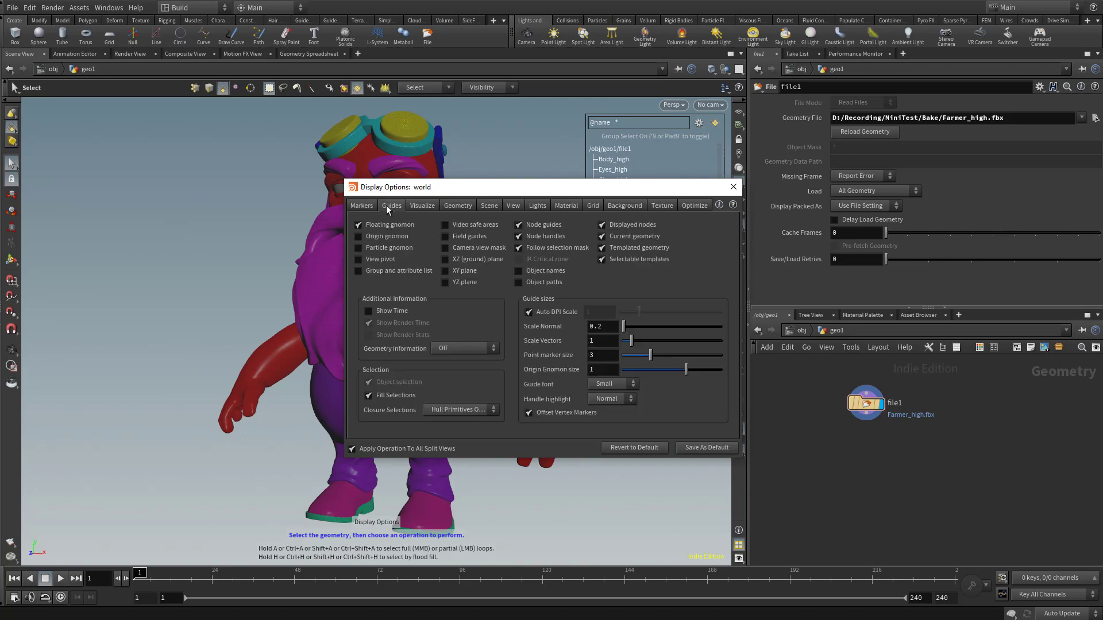
pyautogui.click(461, 348)
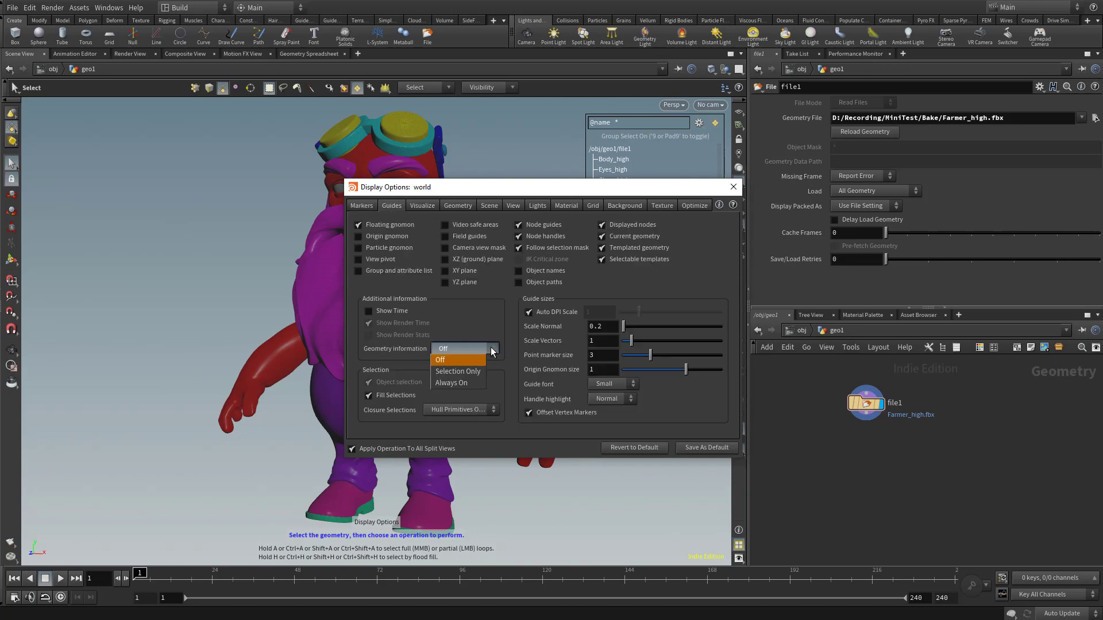
pyautogui.click(452, 382)
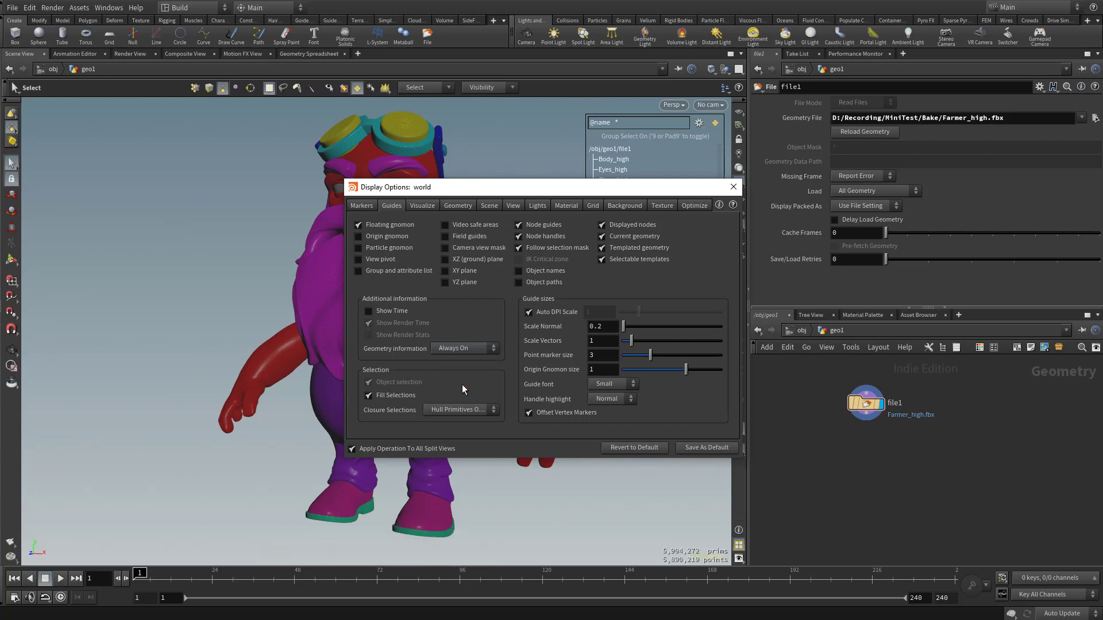
pyautogui.click(733, 186)
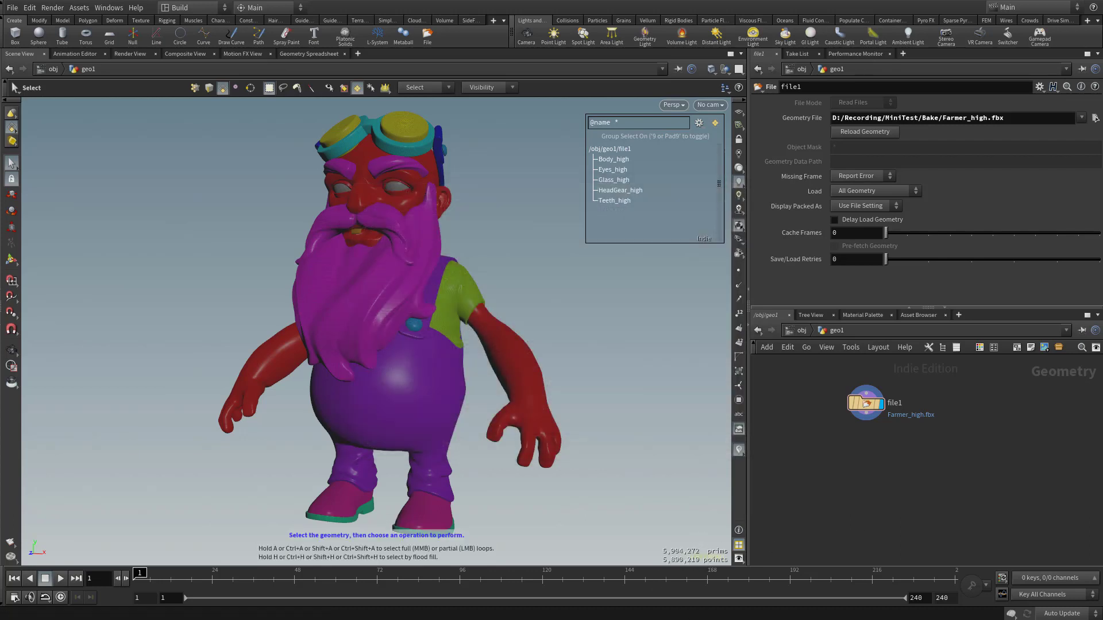
pyautogui.moveTo(958, 489)
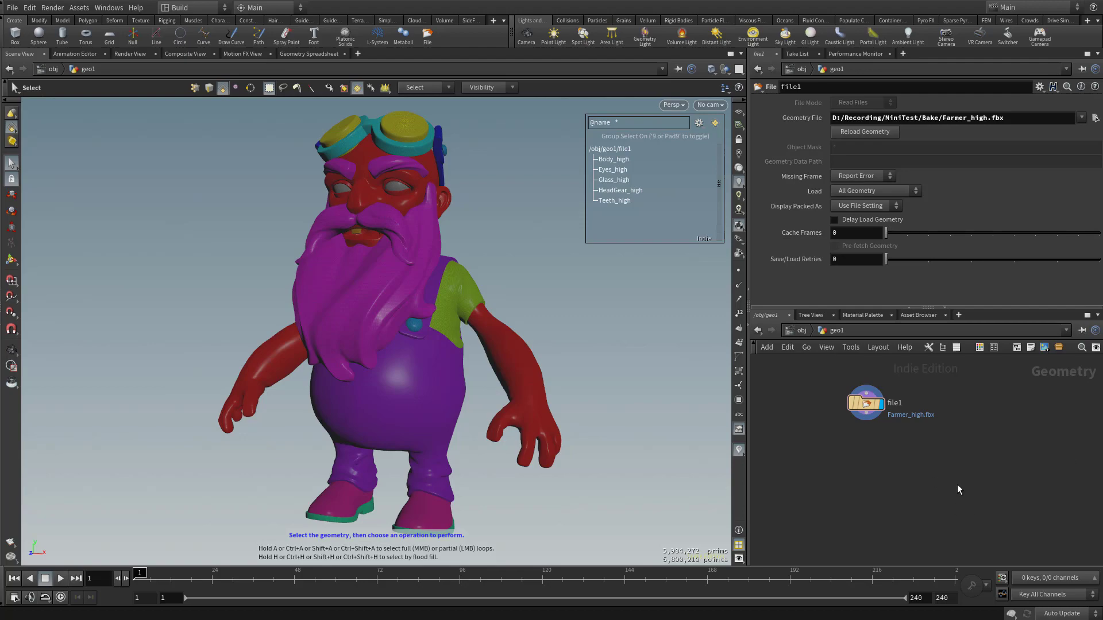